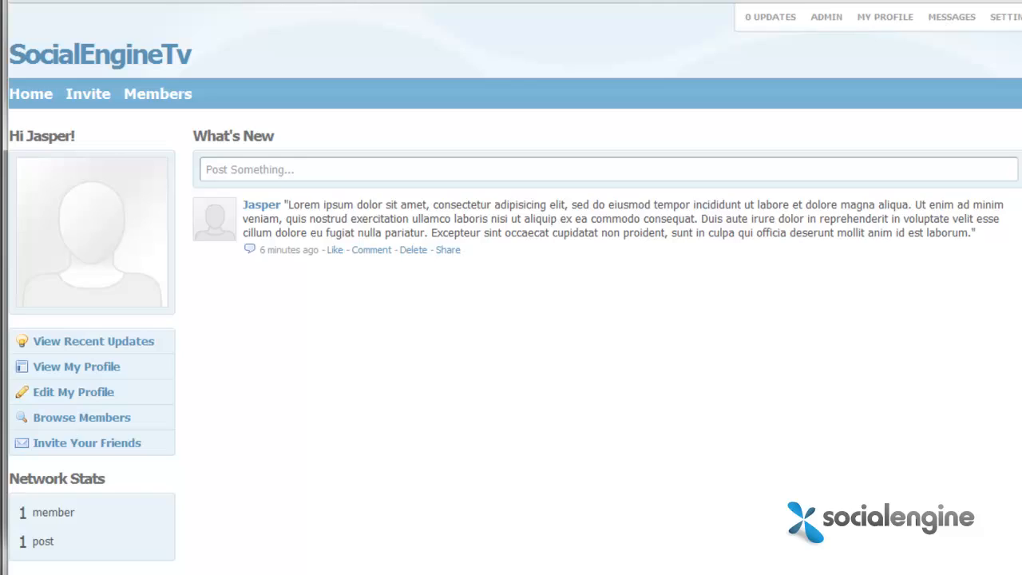
# - Enter the admin panel and reveal the Layout tools menu
pyautogui.click(826, 16)
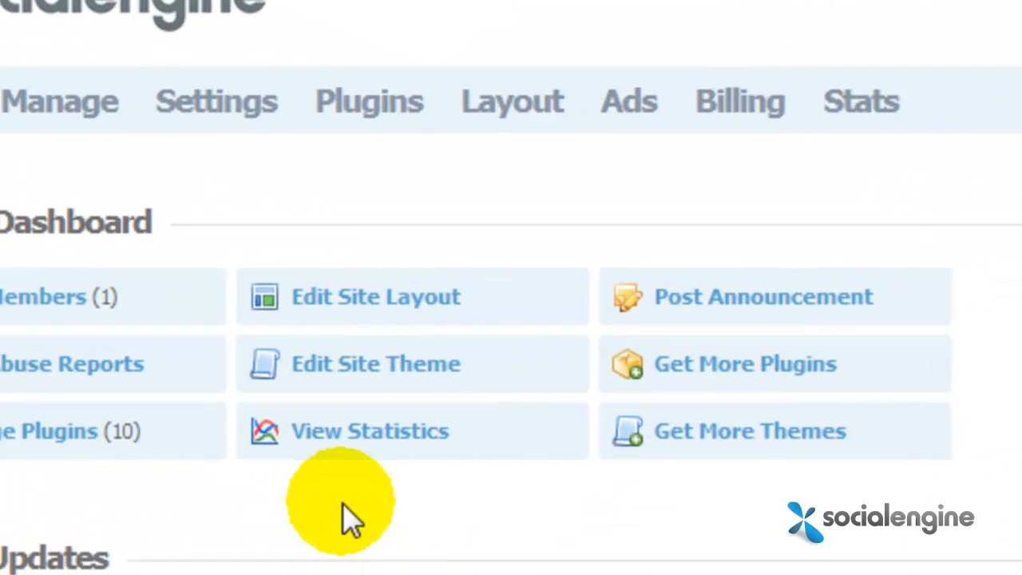
pyautogui.click(511, 101)
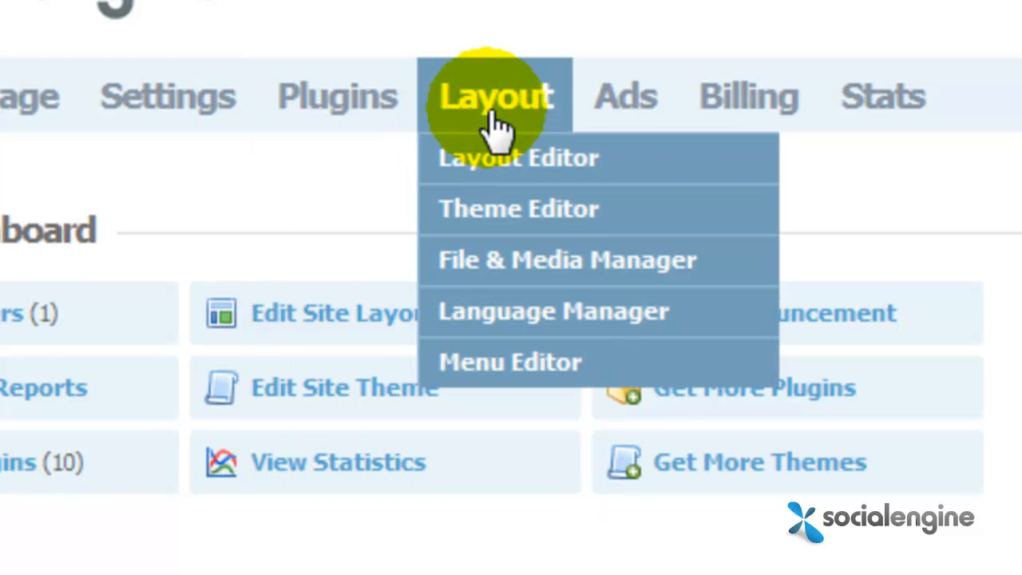
pyautogui.moveTo(519, 216)
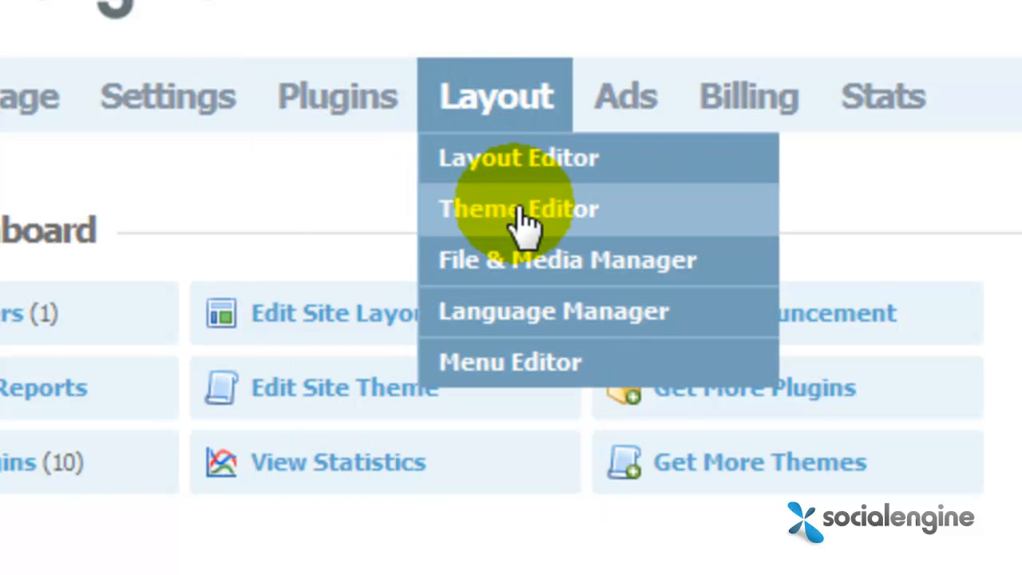
# - Open the Theme Editor and scroll to the PAGE WIDTHS & BACKGROUND COLOR constants
pyautogui.click(519, 208)
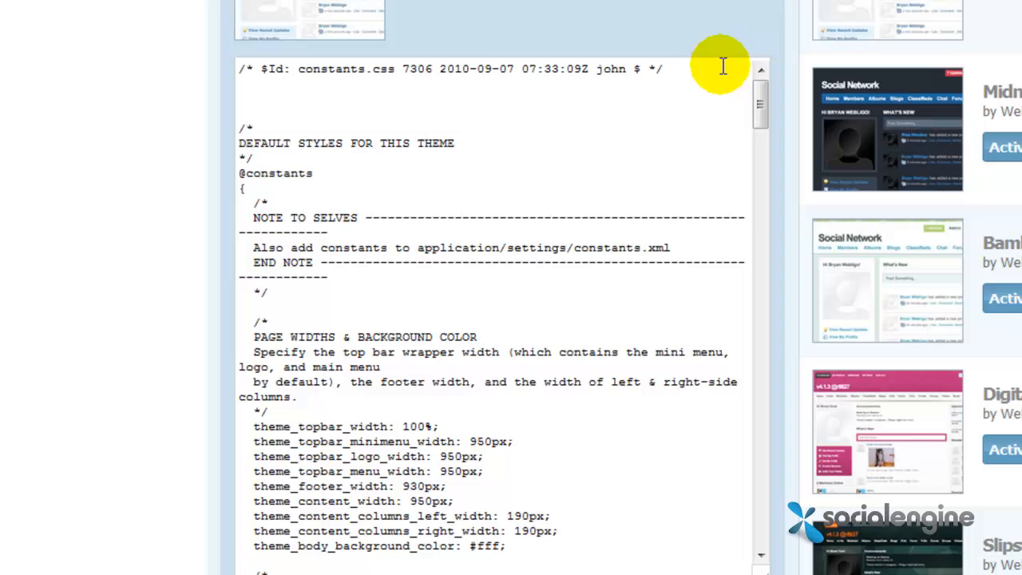
pyautogui.scroll(-3)
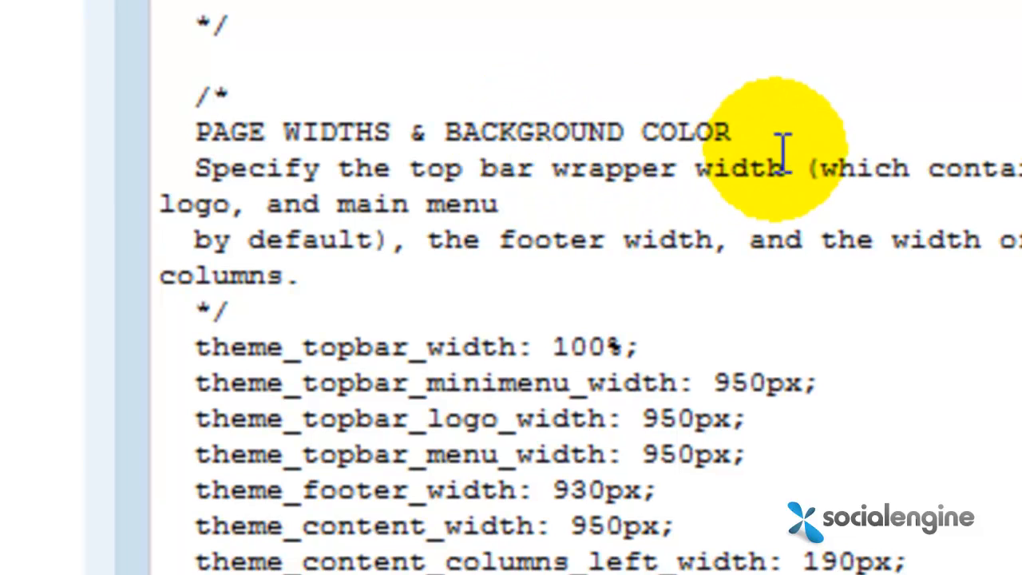
pyautogui.scroll(-3)
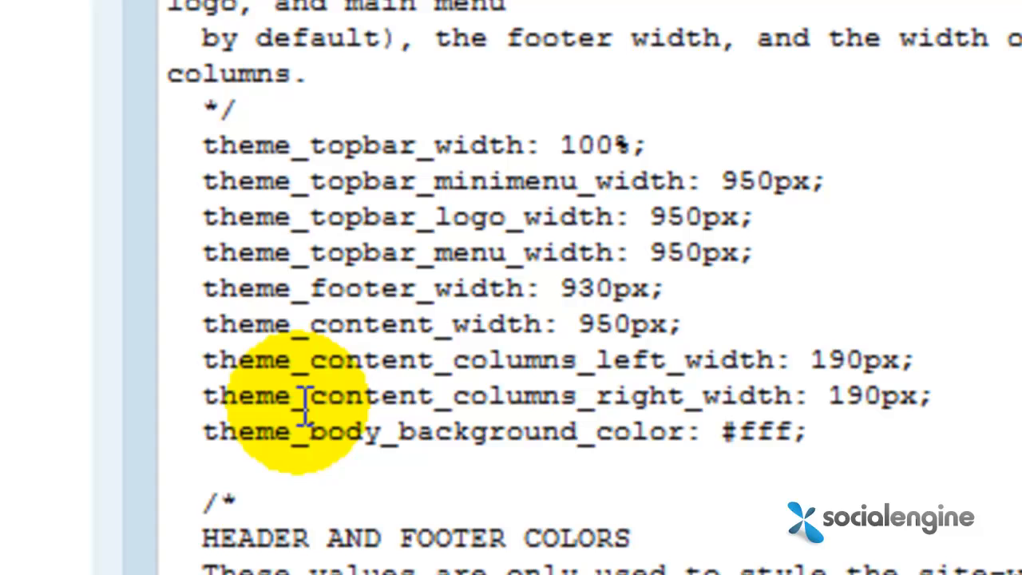
pyautogui.moveTo(587, 146)
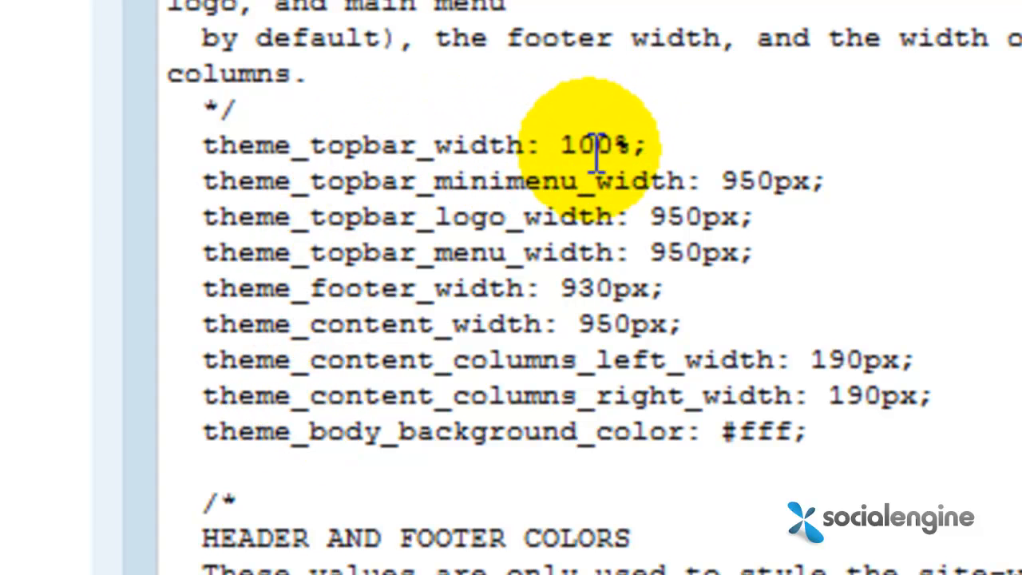
pyautogui.moveTo(562, 181)
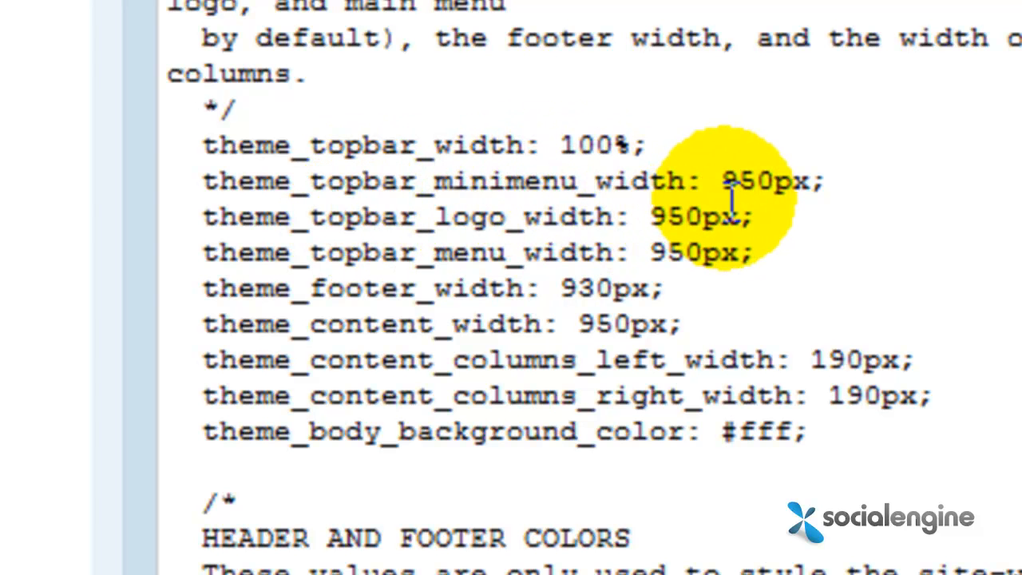
# - Replace the 950px minimenu, menu and content width values with 100%
pyautogui.doubleClick(730, 181)
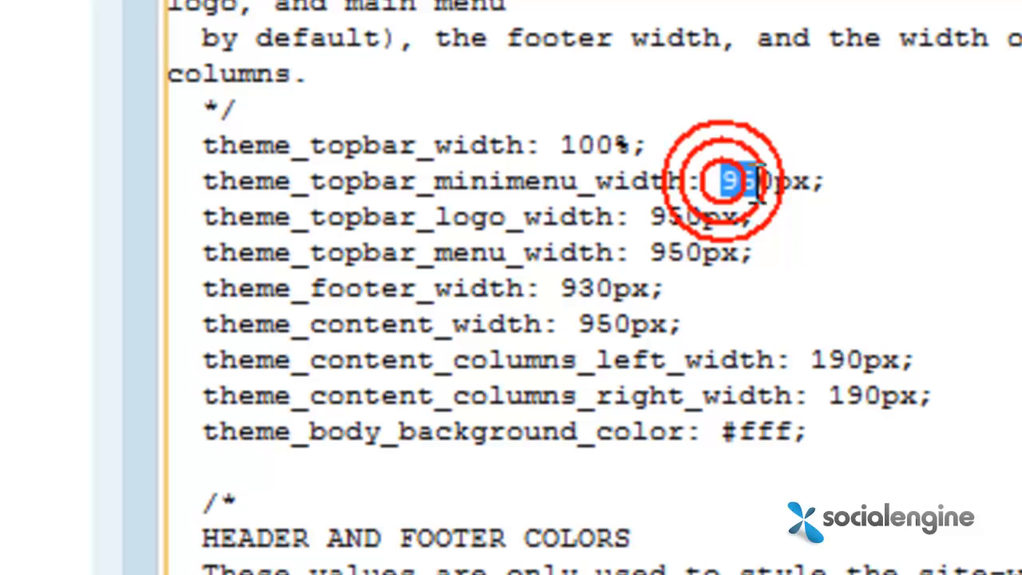
pyautogui.doubleClick(763, 180)
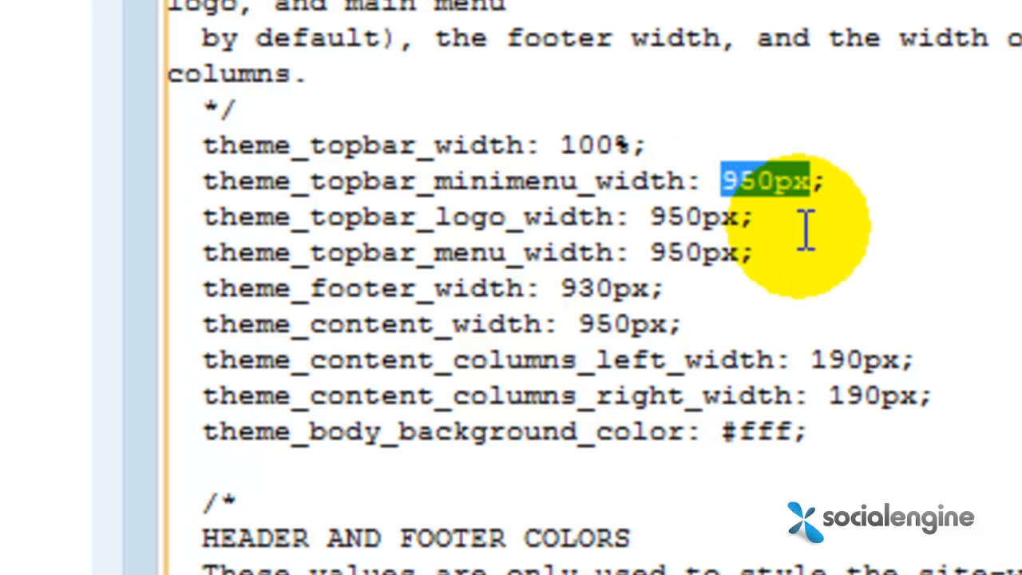
pyautogui.write('100%')
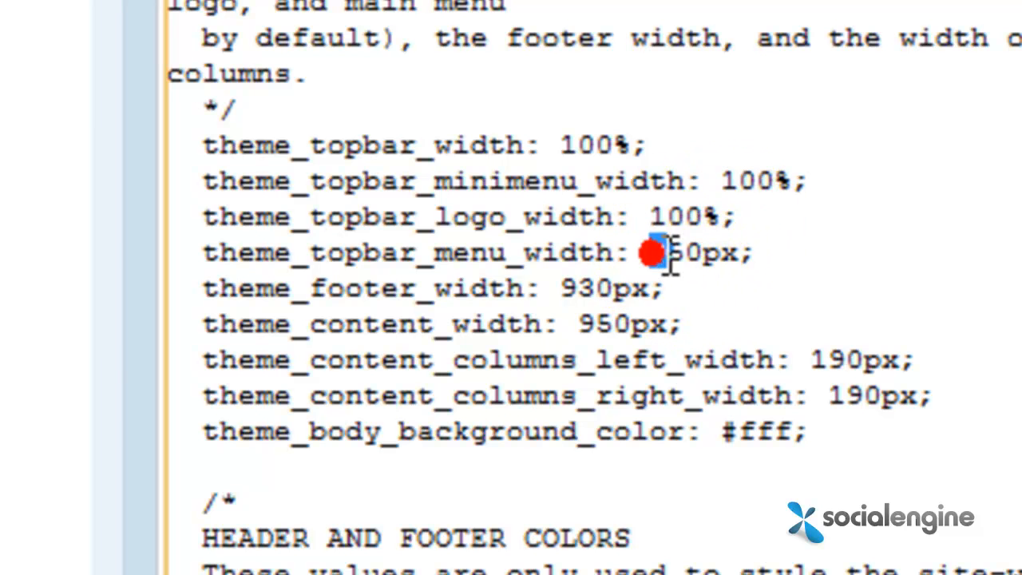
pyautogui.doubleClick(693, 253)
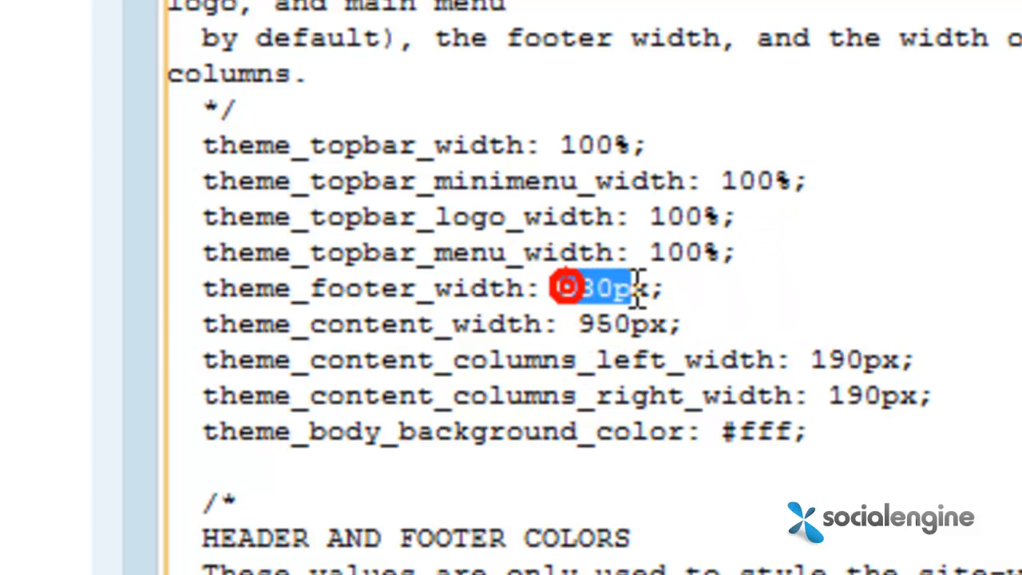
pyautogui.write('100%')
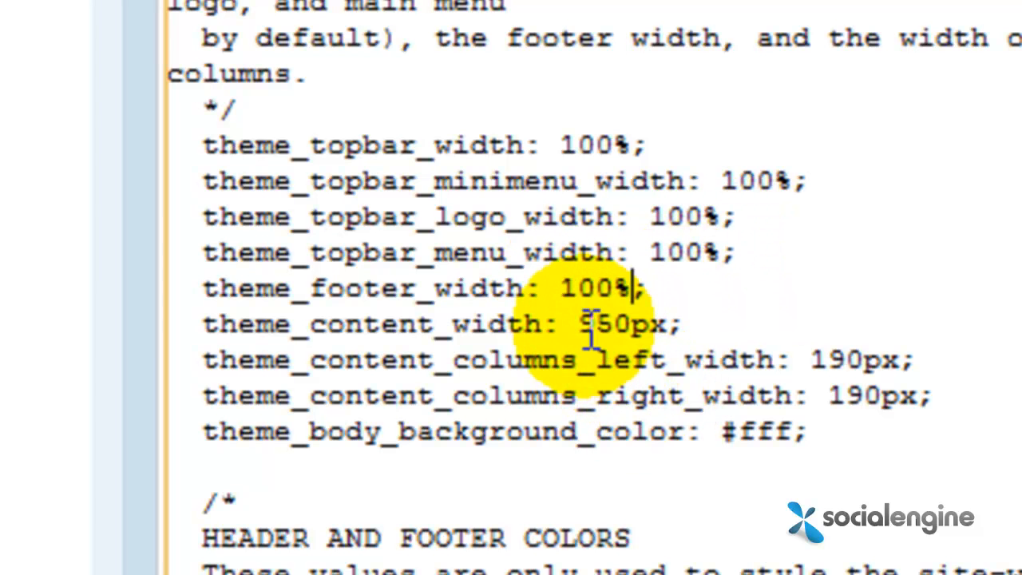
pyautogui.doubleClick(626, 323)
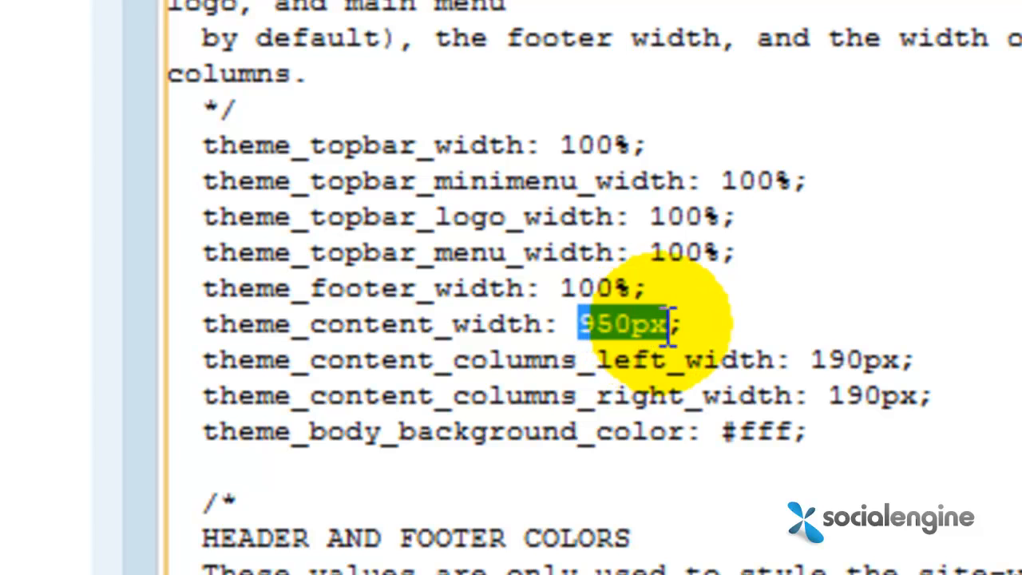
pyautogui.write('100%')
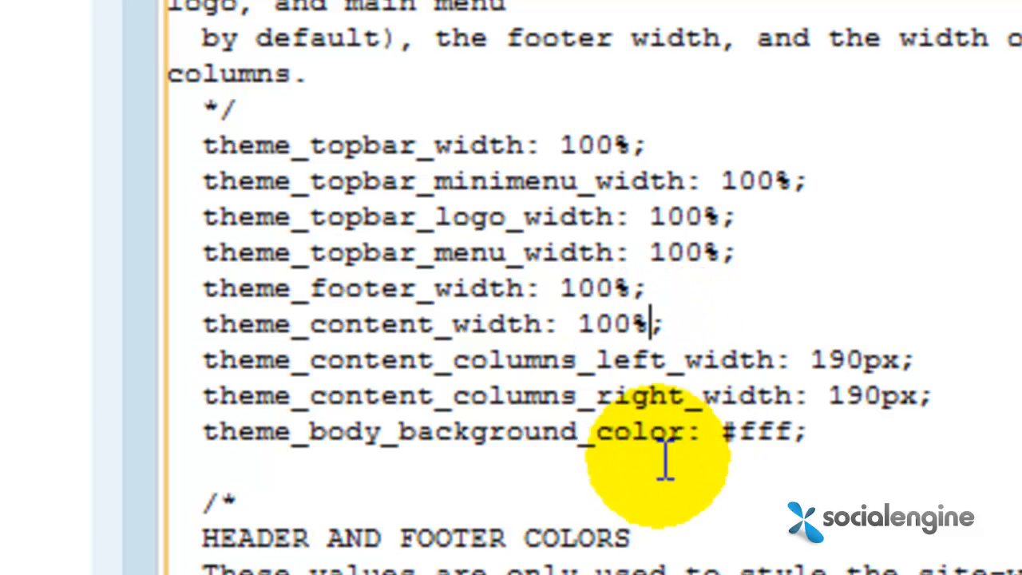
pyautogui.moveTo(715, 216)
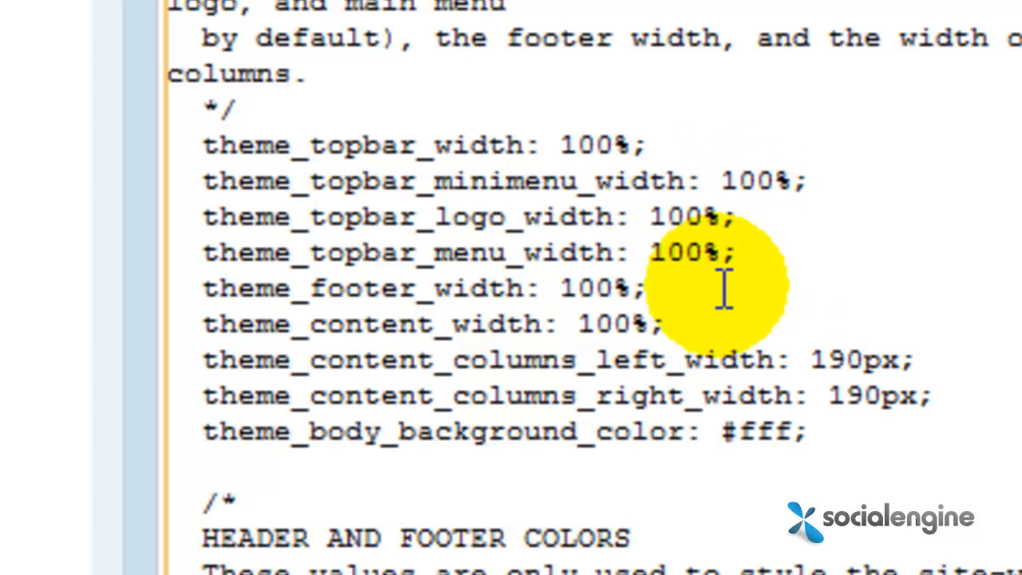
pyautogui.moveTo(690, 324)
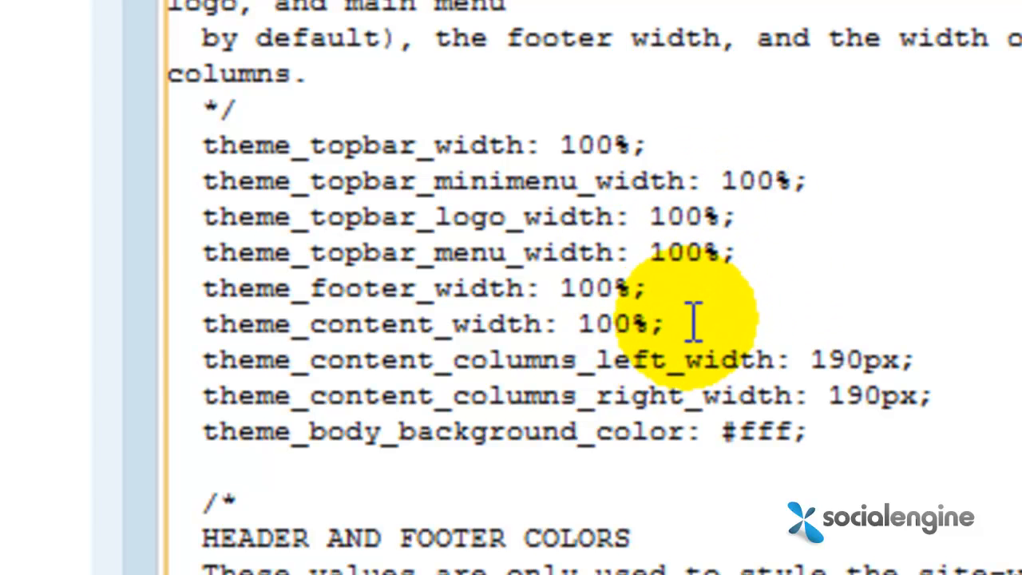
pyautogui.scroll(-3)
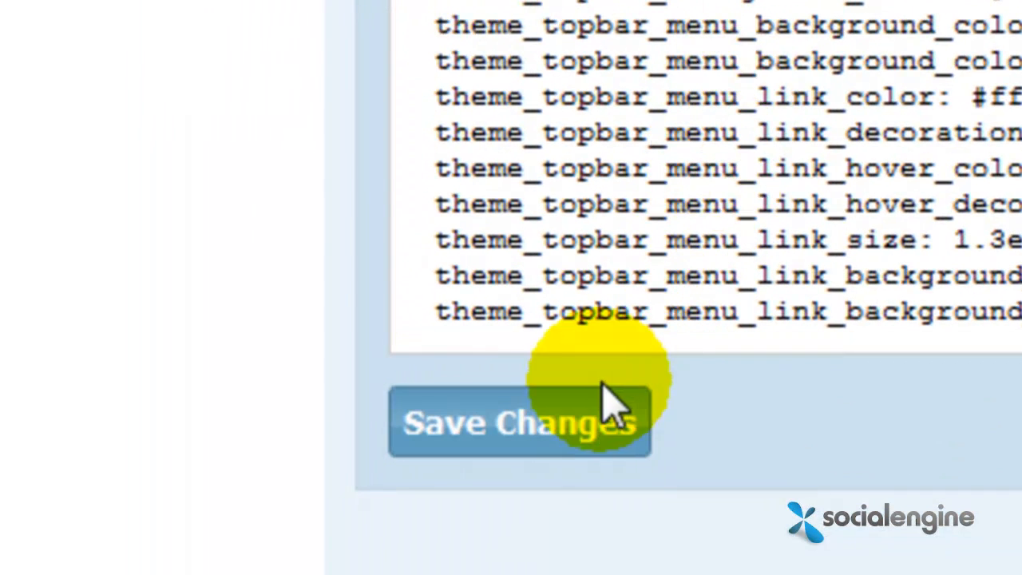
# - Save the 100% width changes to the theme stylesheet
pyautogui.scroll(3)
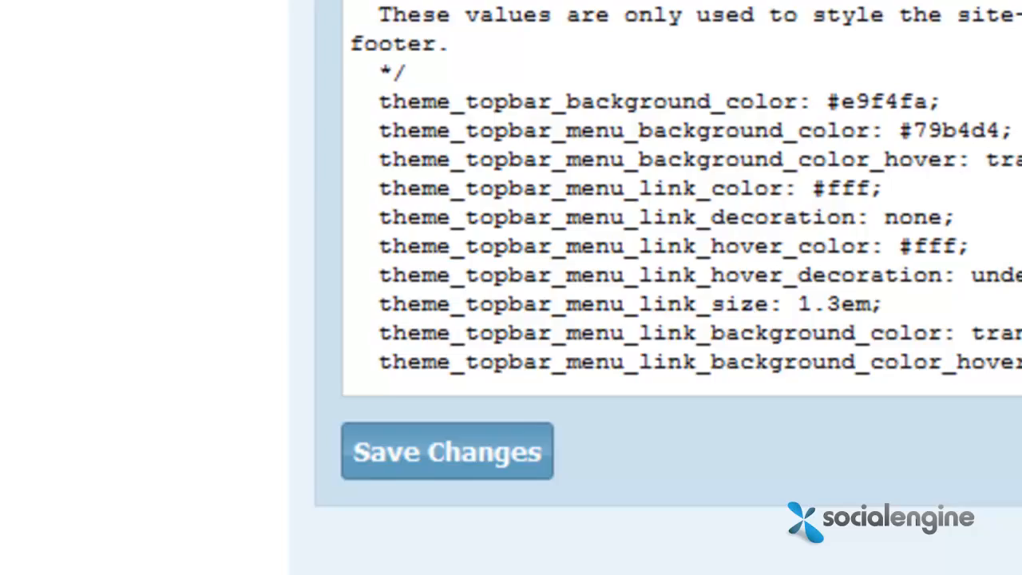
pyautogui.click(448, 451)
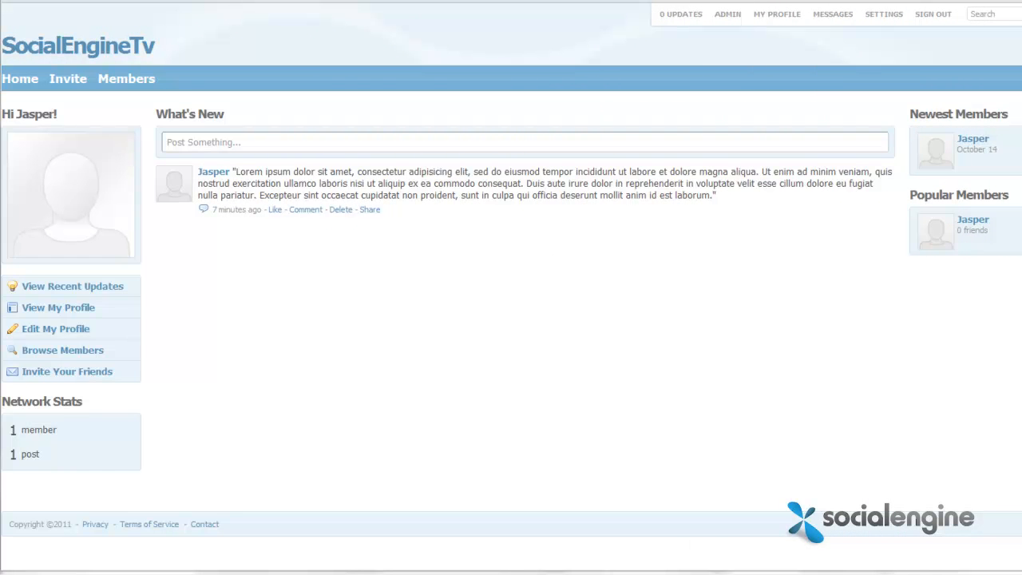
pyautogui.moveTo(749, 289)
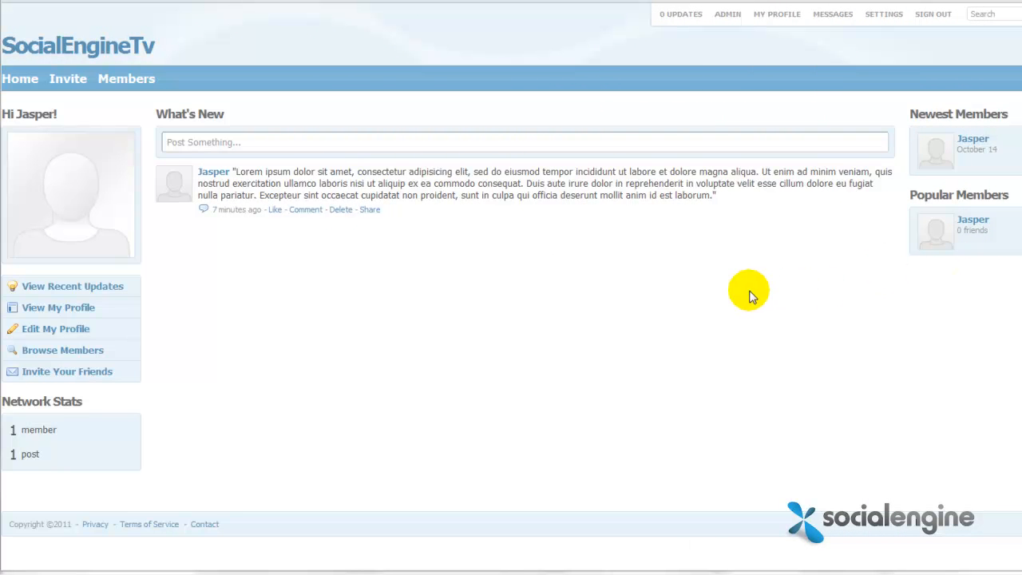